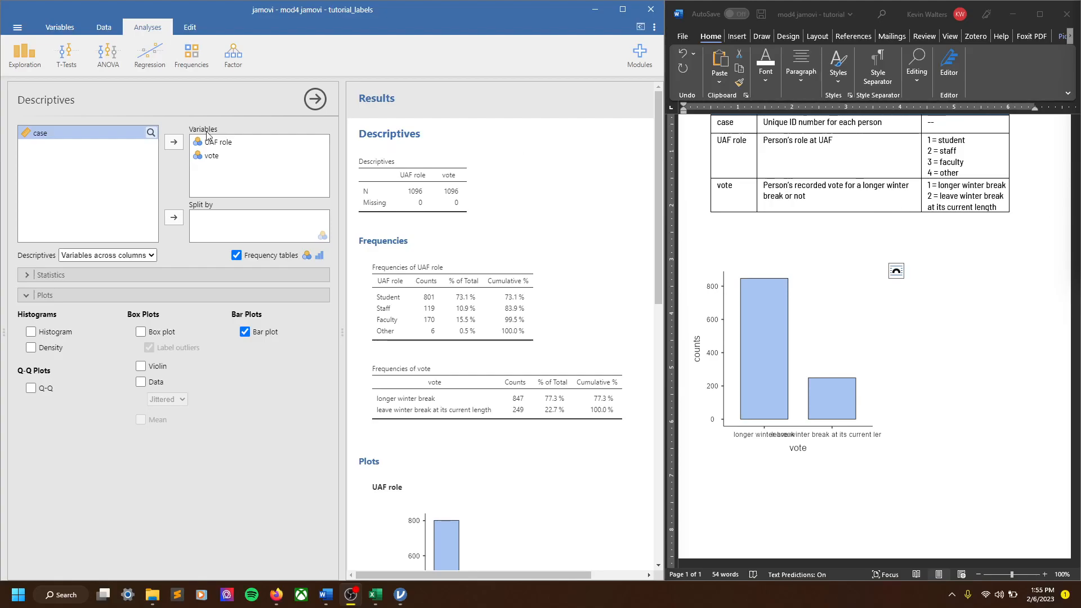
{"action": "mouse_move", "coordinate": [242, 143]}
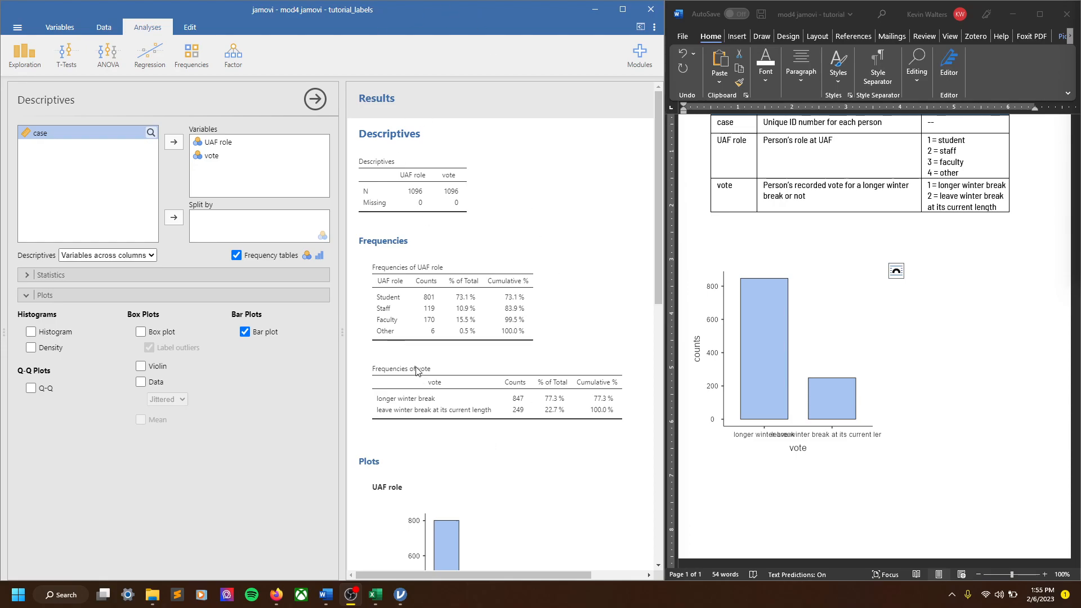
{"action": "mouse_move", "coordinate": [380, 122]}
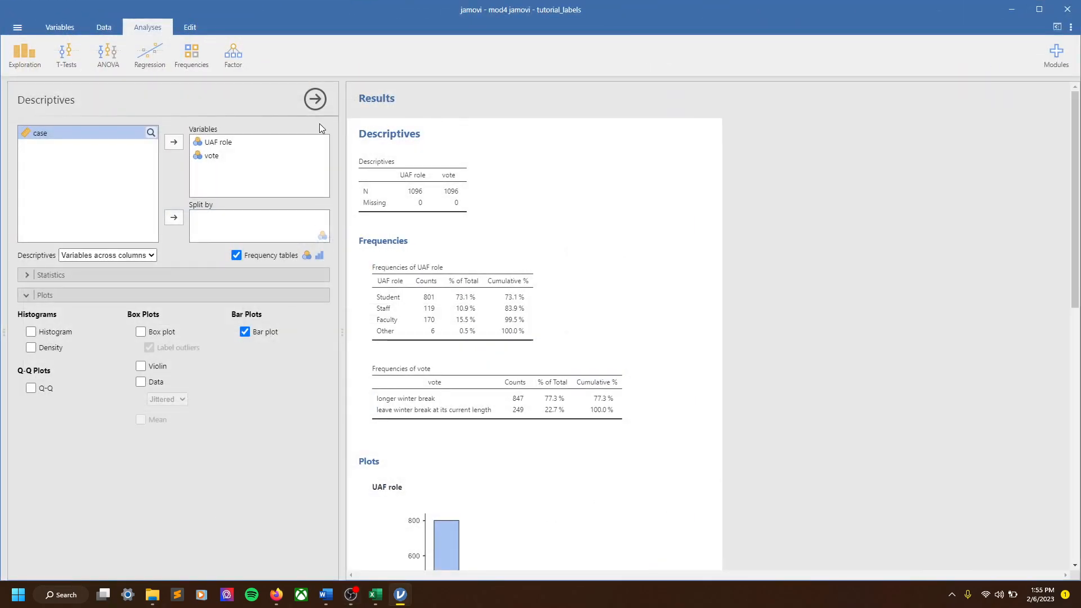
{"action": "mouse_move", "coordinate": [525, 163]}
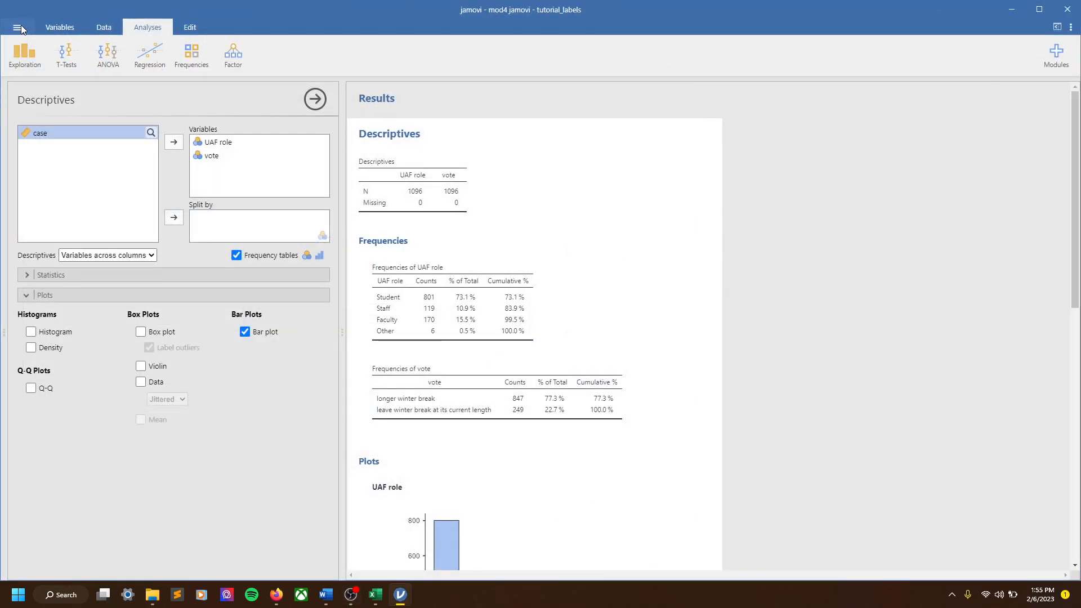
Step: Export the results as a PDF Document named 'mod4 jamovi - tutorial_labels' in mod4
{"action": "left_click", "coordinate": [20, 27]}
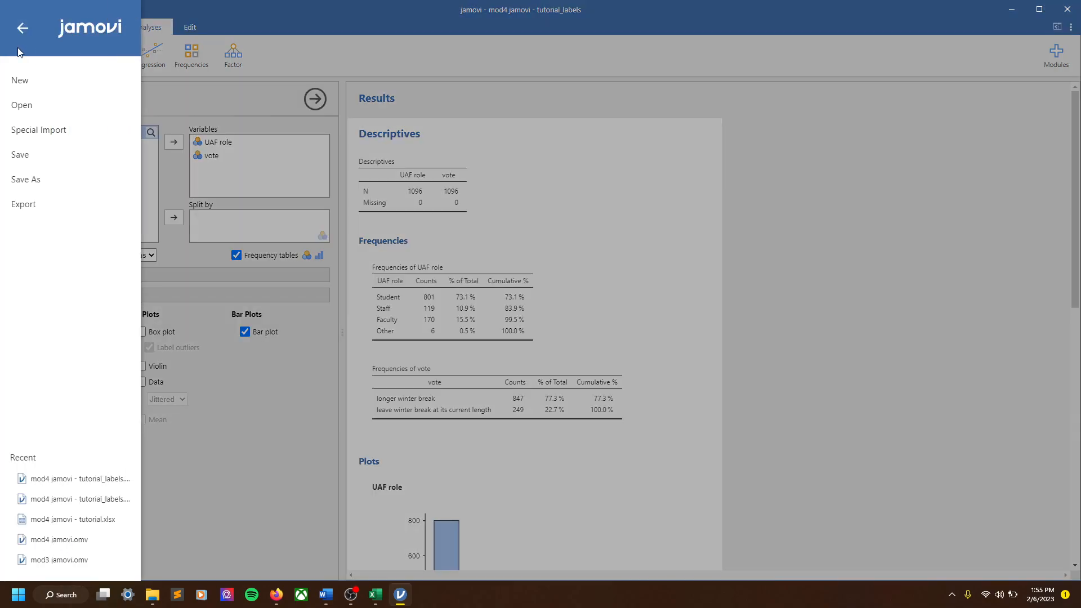
{"action": "left_click", "coordinate": [23, 209]}
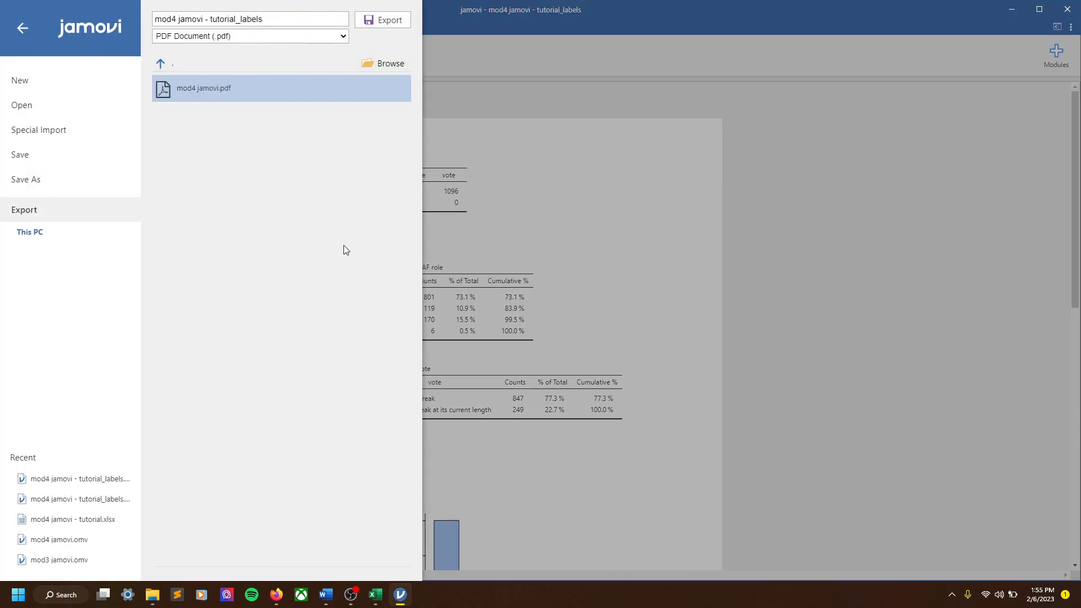
{"action": "left_click", "coordinate": [250, 18]}
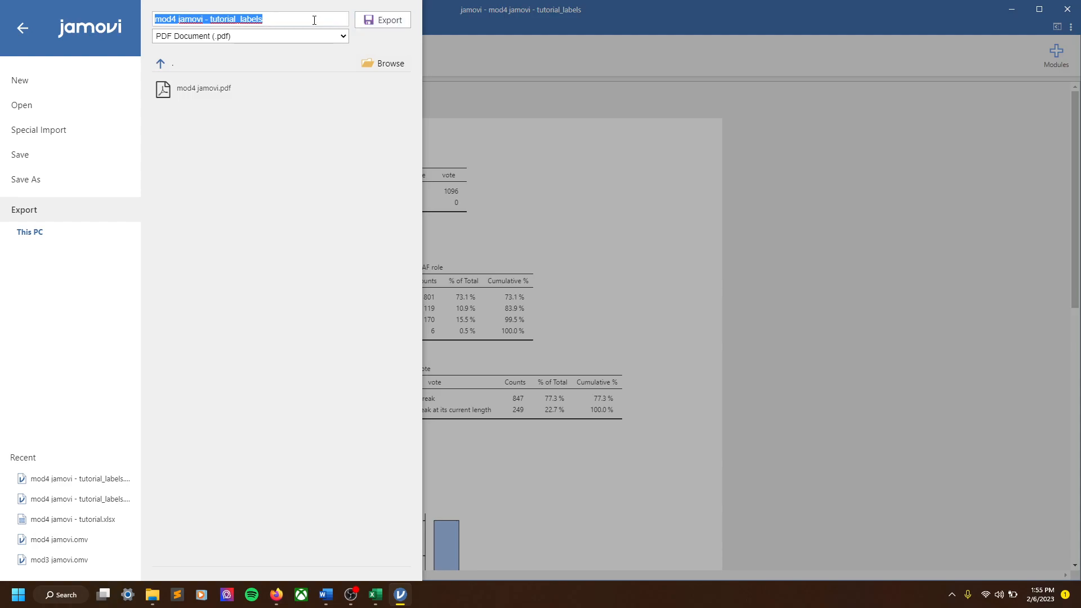
{"action": "mouse_move", "coordinate": [335, 76]}
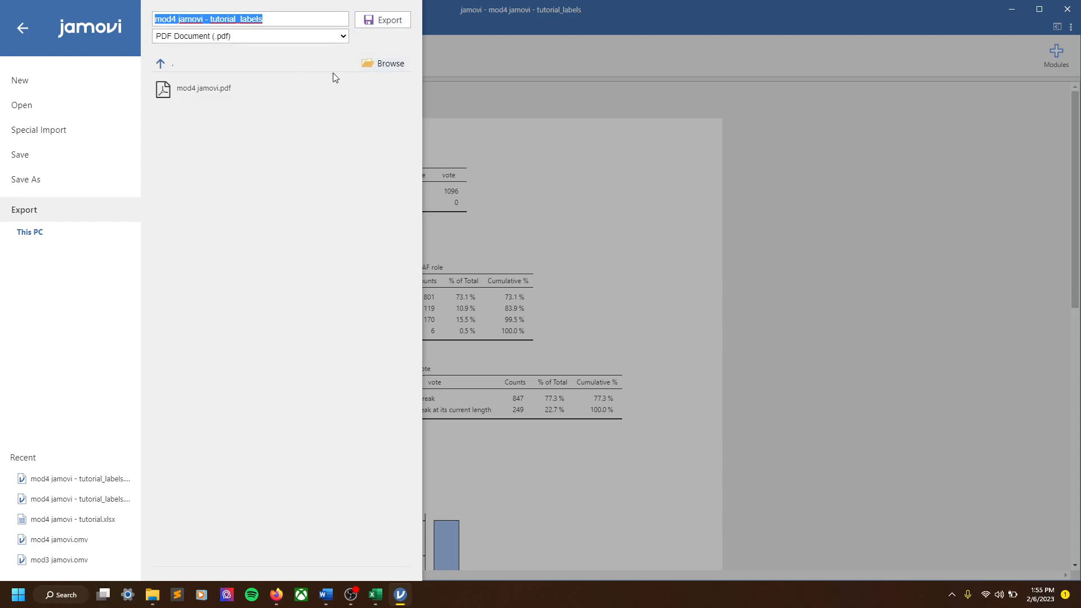
{"action": "mouse_move", "coordinate": [178, 71]}
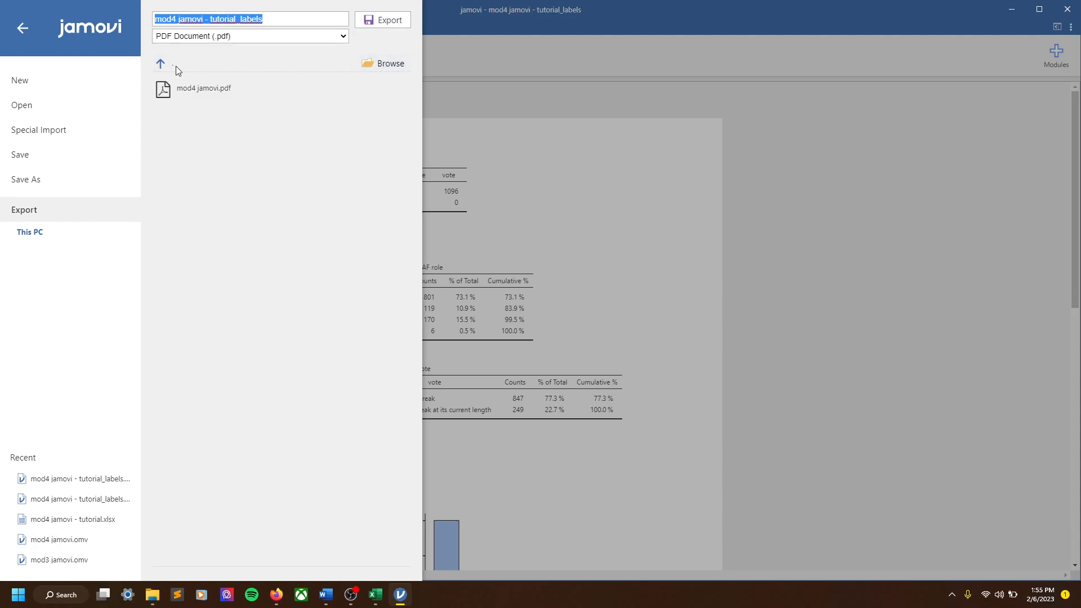
{"action": "left_click", "coordinate": [384, 62]}
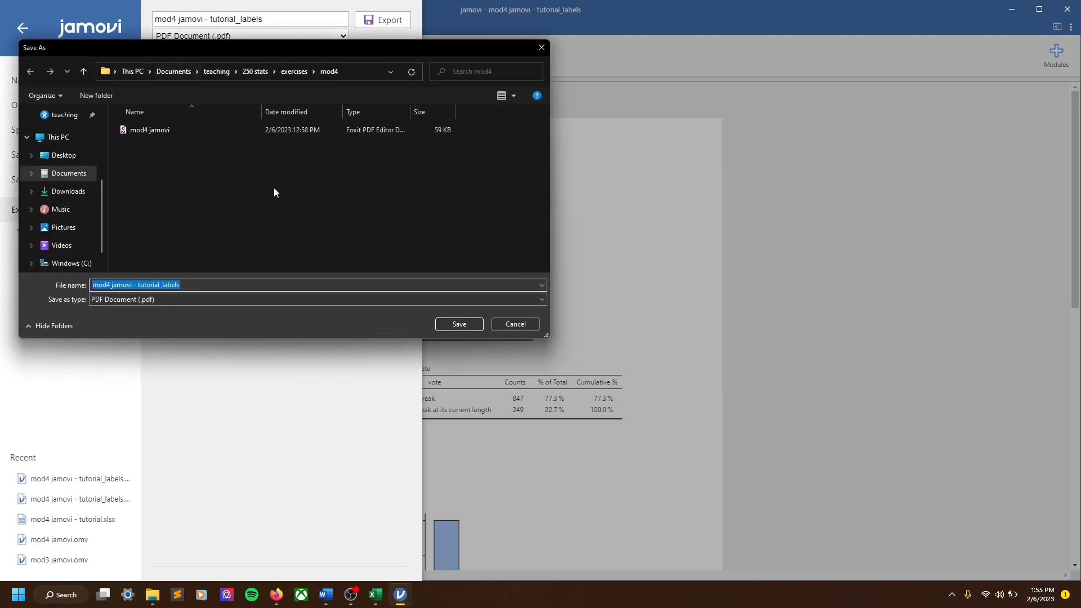
{"action": "mouse_move", "coordinate": [281, 273]}
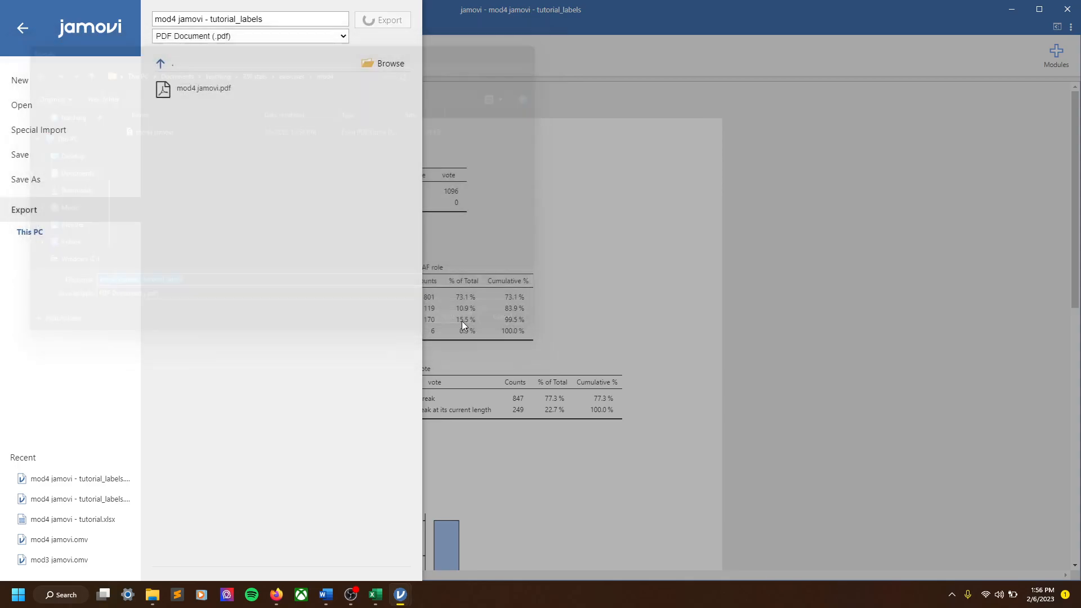
Step: Open 'mod4 jamovi - tutorial_labels' PDF from the mod4 folder in File Explorer
{"action": "left_click", "coordinate": [388, 19]}
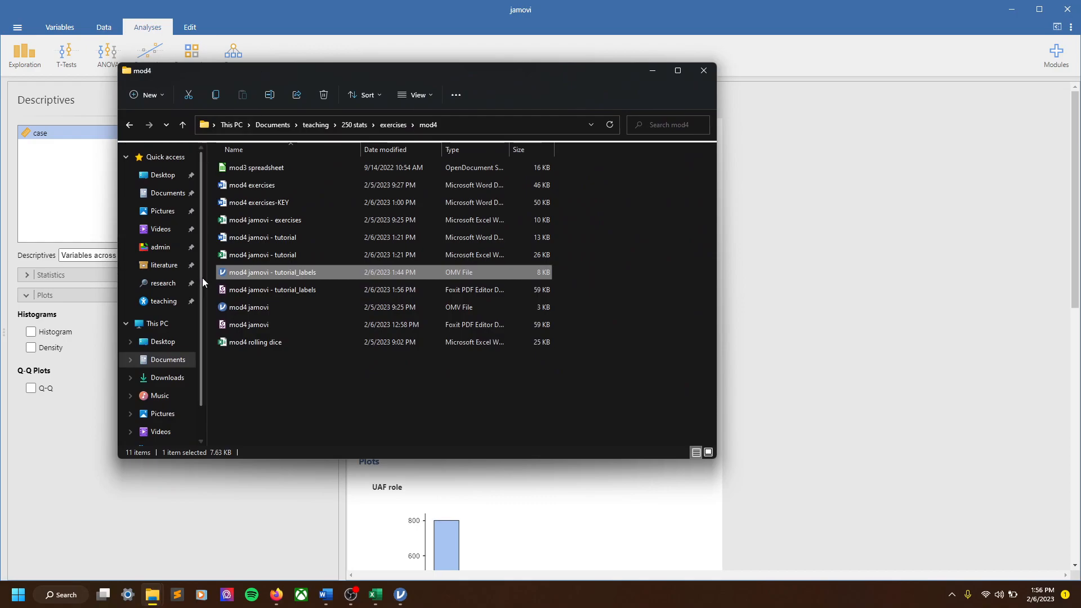
{"action": "mouse_move", "coordinate": [296, 289]}
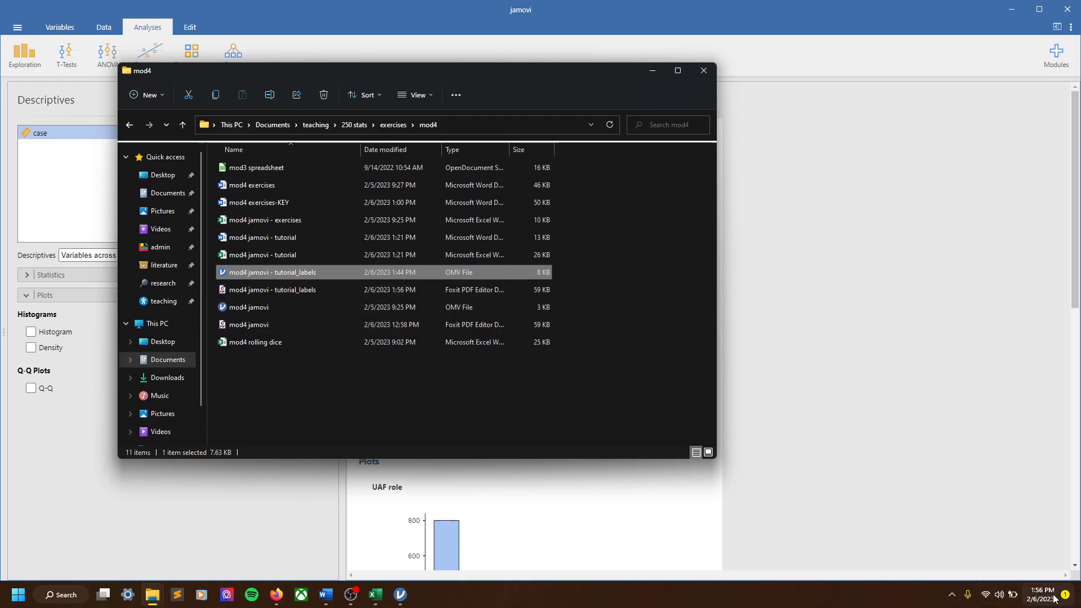
{"action": "left_click", "coordinate": [271, 289]}
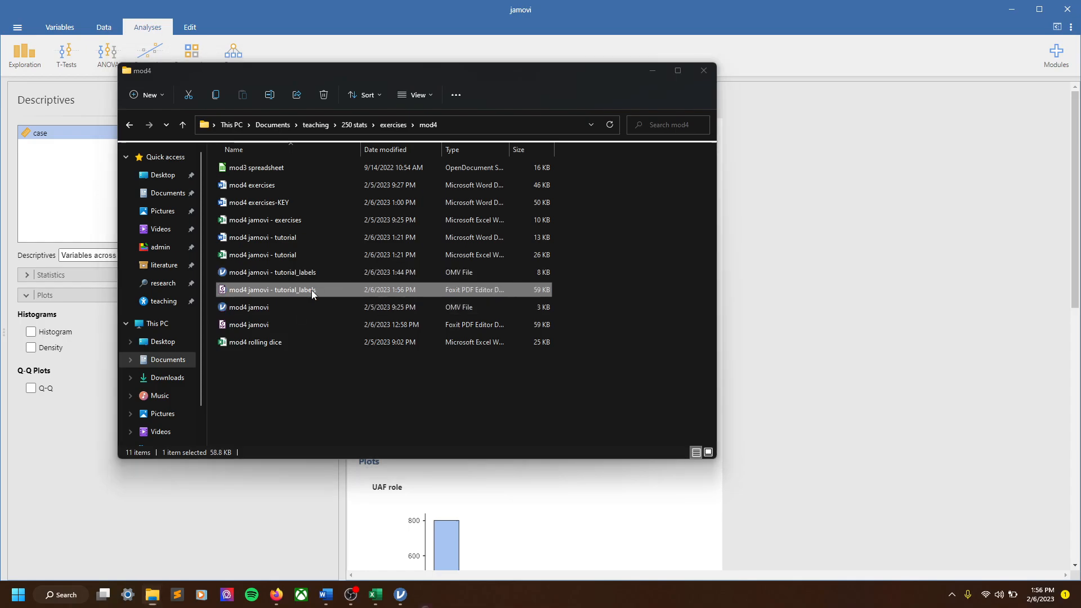
{"action": "double_click", "coordinate": [271, 289]}
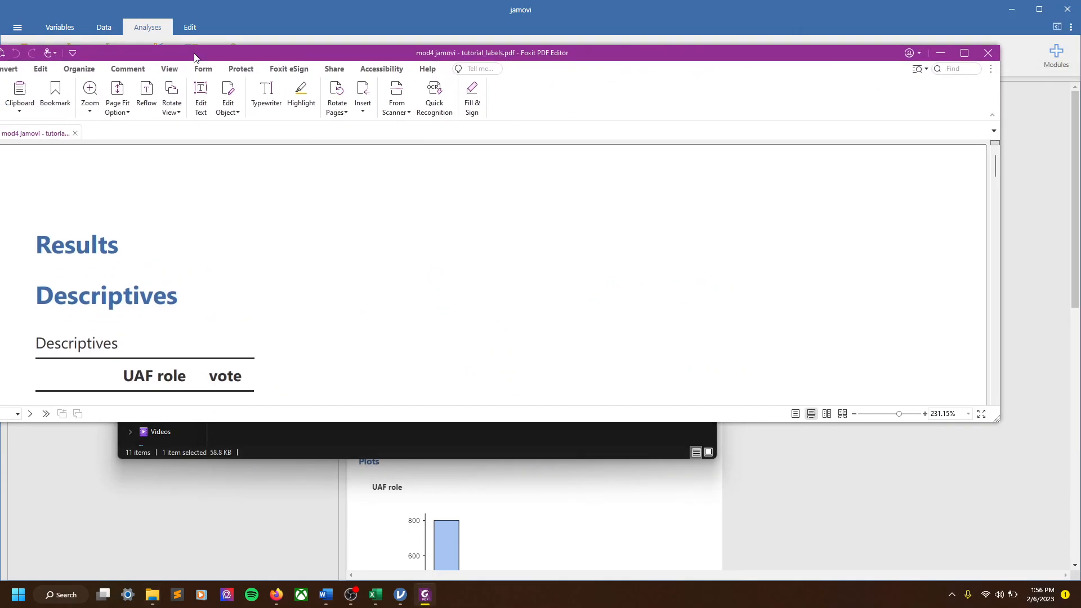
Step: Maximize Foxit PDF Editor and scroll down to the frequency tables and vote bar plot
{"action": "left_click", "coordinate": [963, 53]}
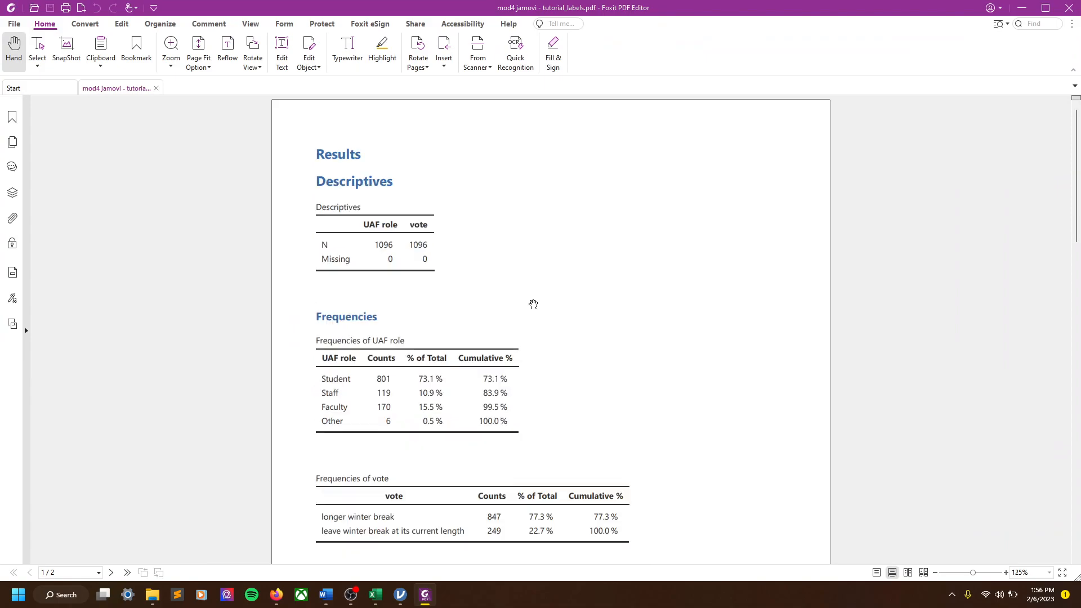
{"action": "scroll", "scroll_direction": "down", "scroll_amount": 3}
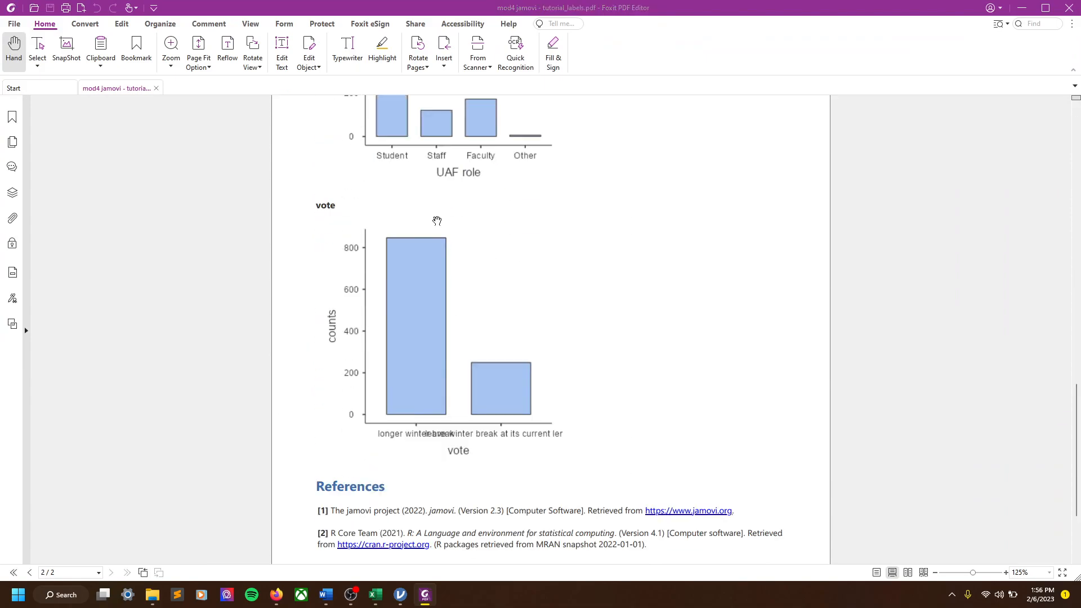